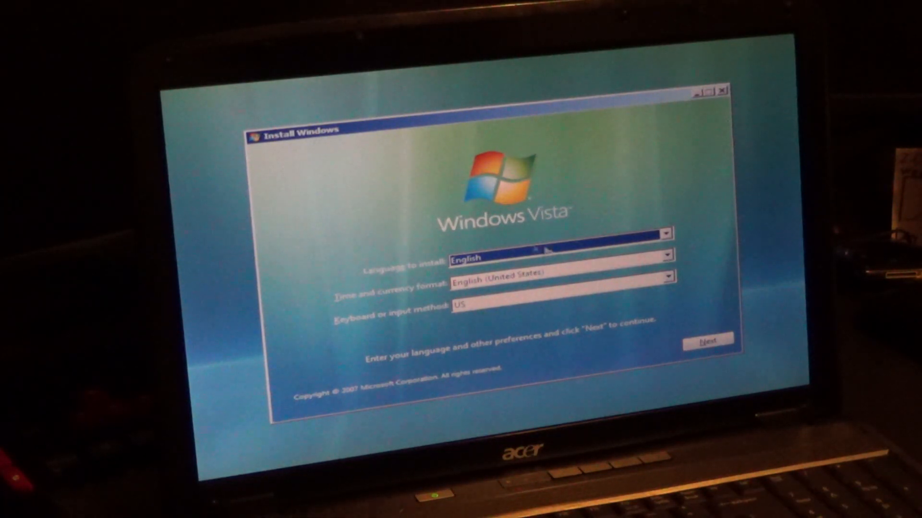
Accept English language, English (United States) format and US keyboard.
click(707, 342)
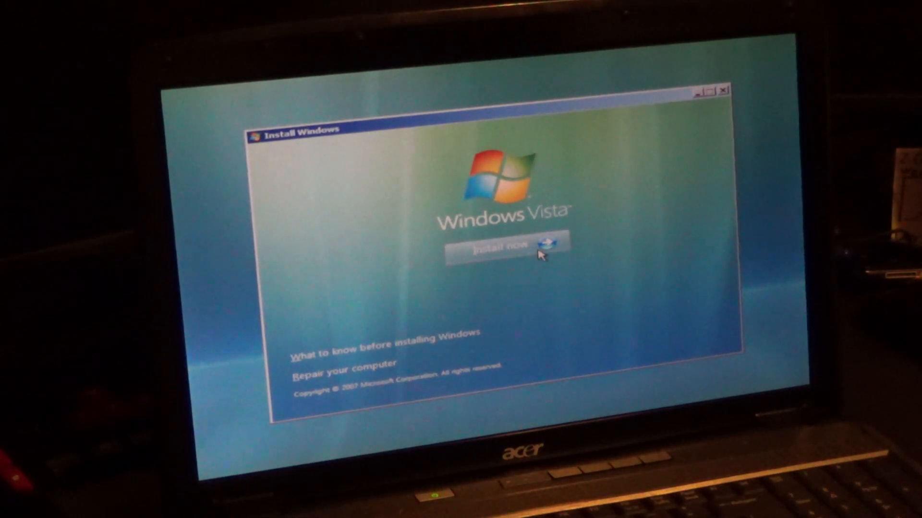
Start installation, format the ACER partition (Disk 0 Partition 2), and install Windows there.
click(501, 246)
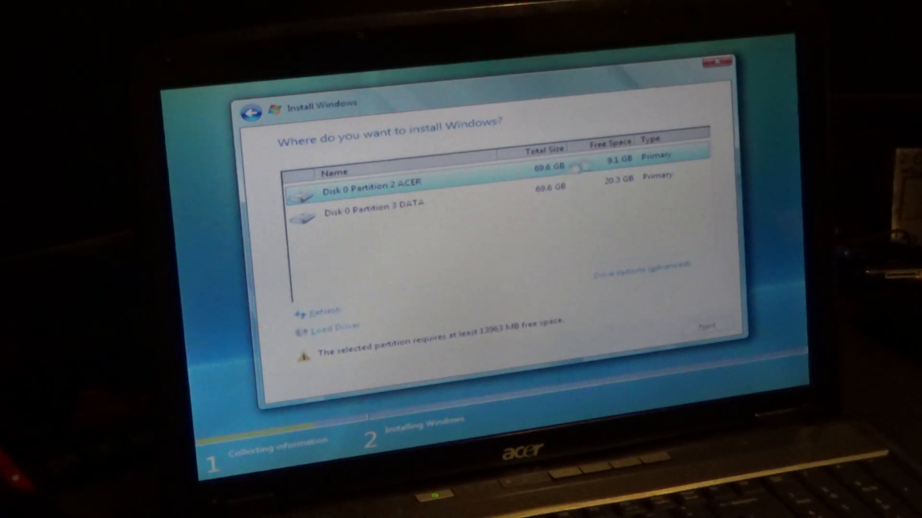
click(642, 265)
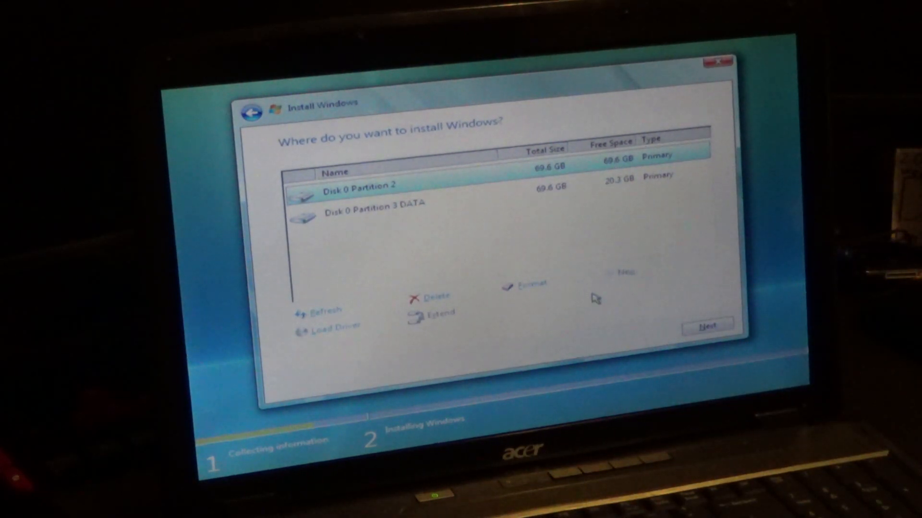
click(704, 325)
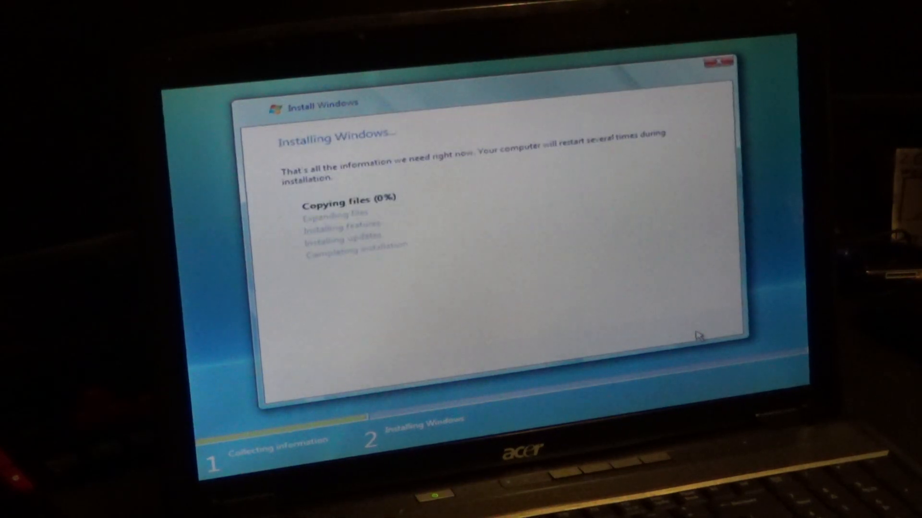